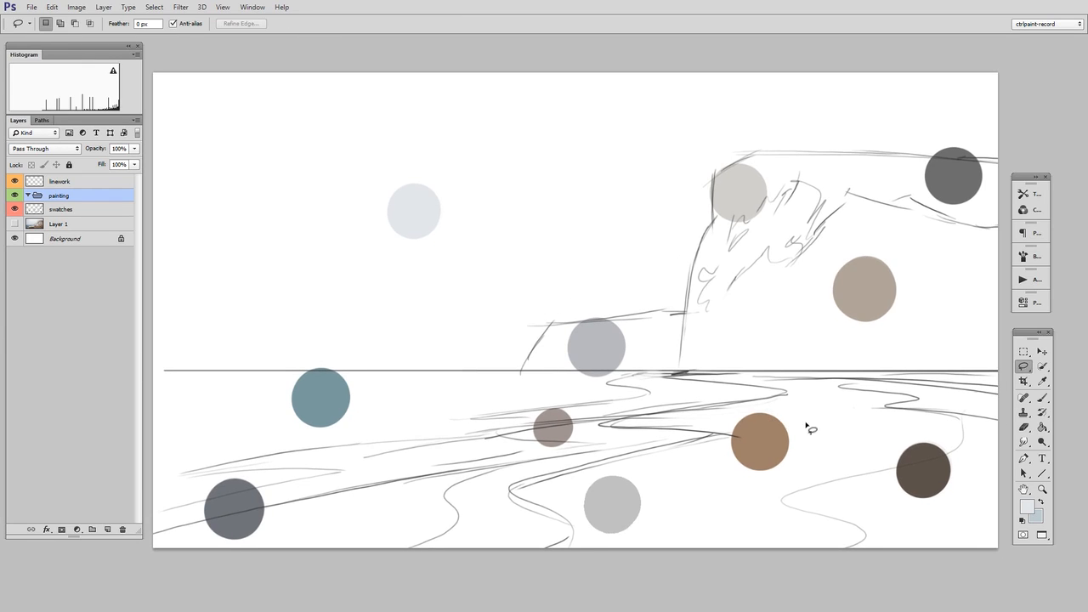
Fill the sky pale gray on Layer 2 and begin lassoing the sea for a blue-gray fill.
click(1023, 350)
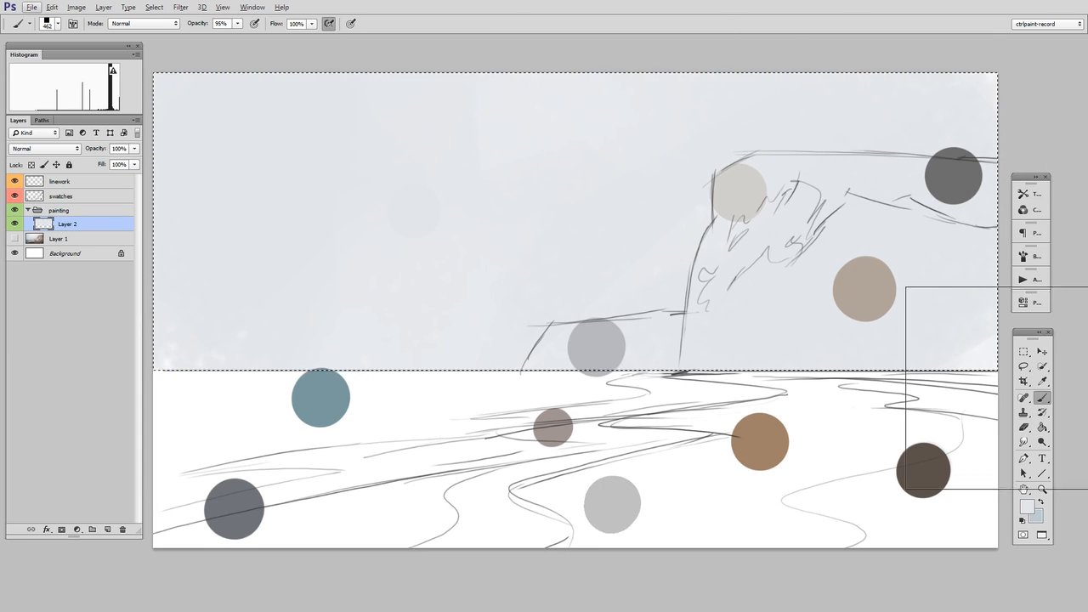
click(1023, 350)
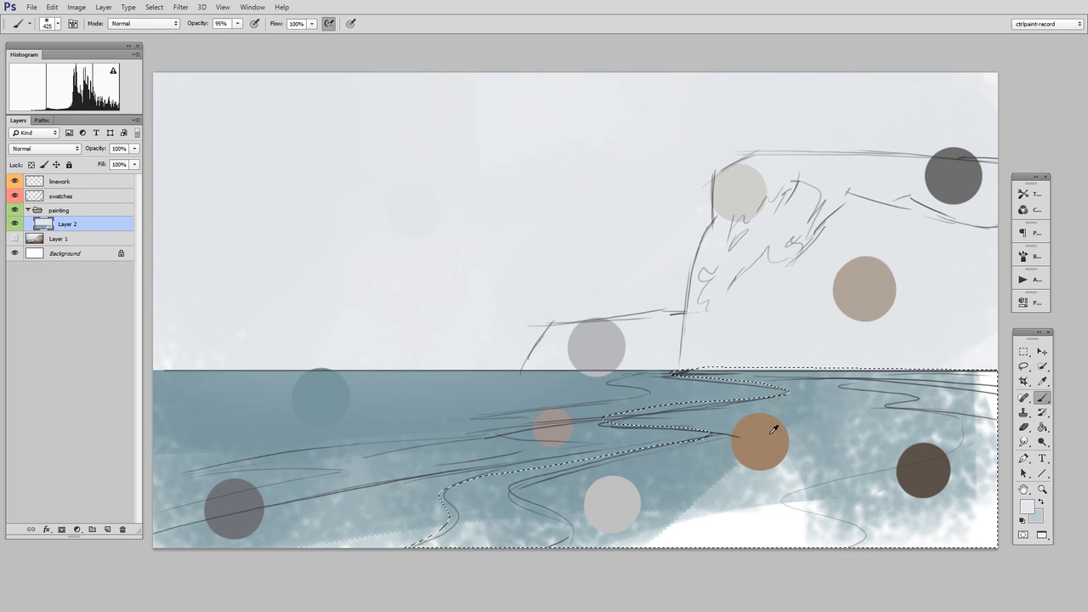
Outline the beach with the lasso and paint it warm brown, then the cliffs beige and gray.
click(909, 493)
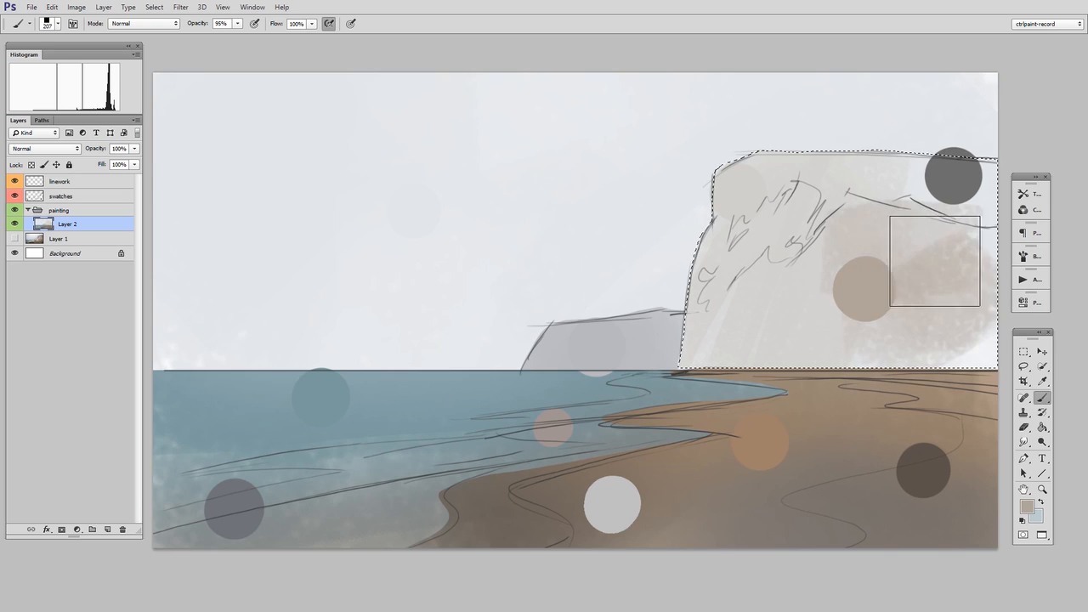
Brush texture strokes across the chalk cliff face before darkening its top gray.
drag(933, 258, 792, 241)
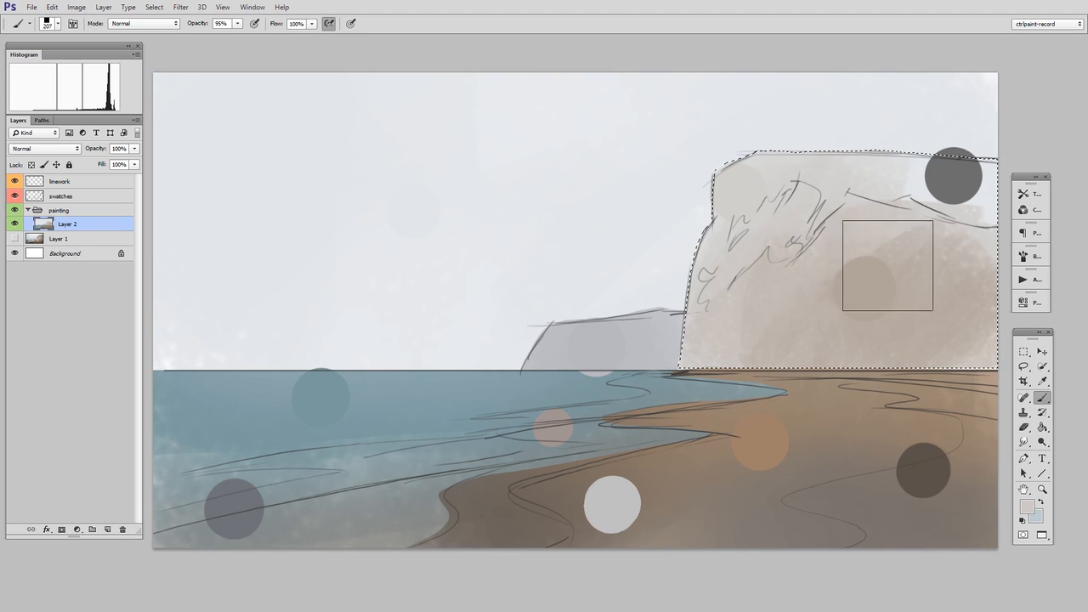
drag(888, 265, 724, 218)
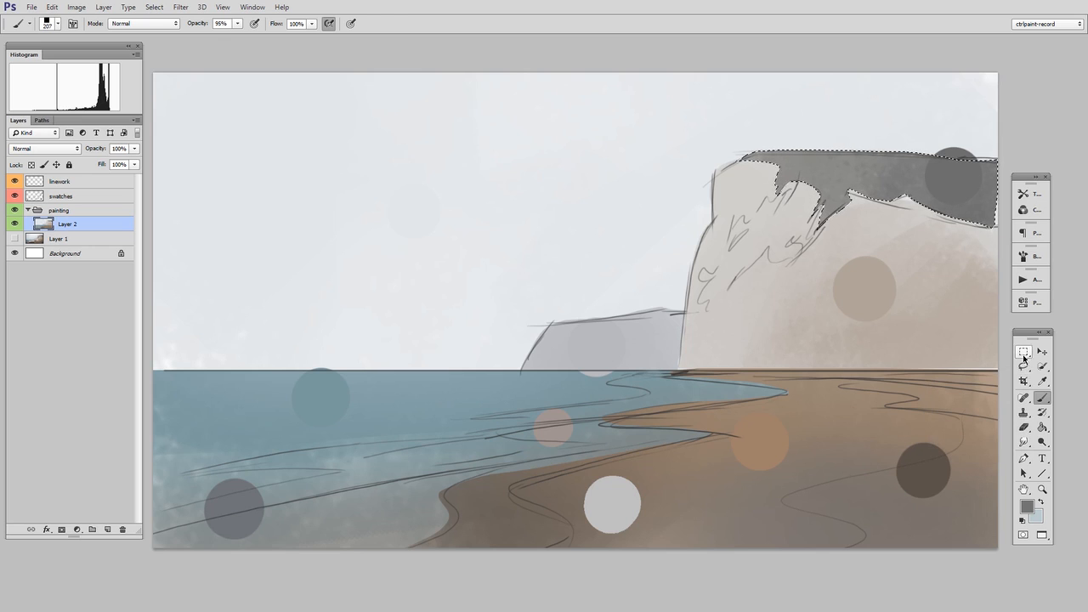
Lasso the shallow water along the shore and paint it a pale gray-blue.
click(1024, 368)
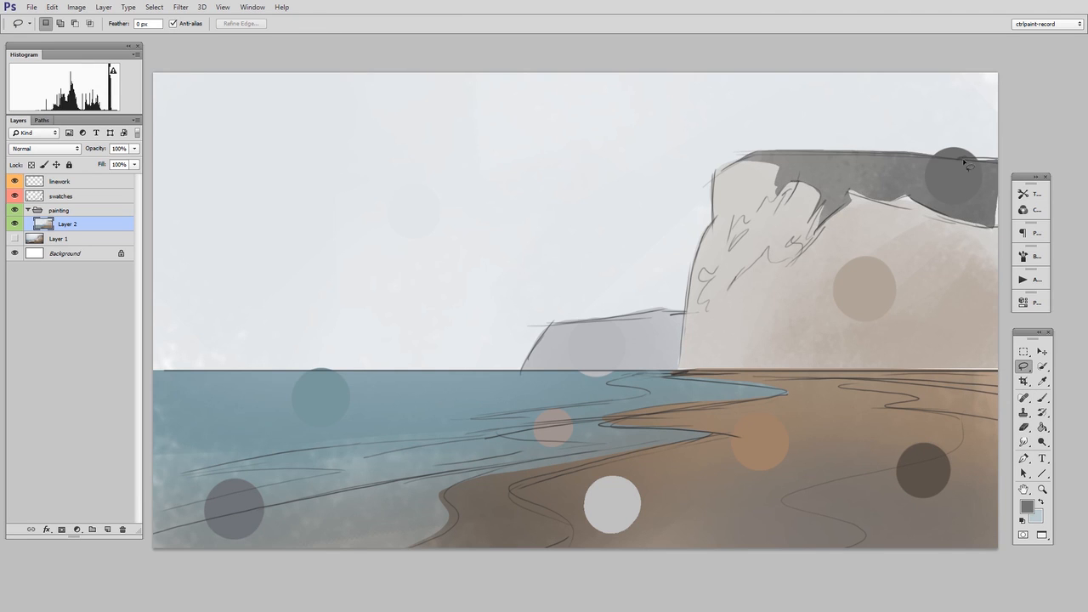
mouse_move(938, 211)
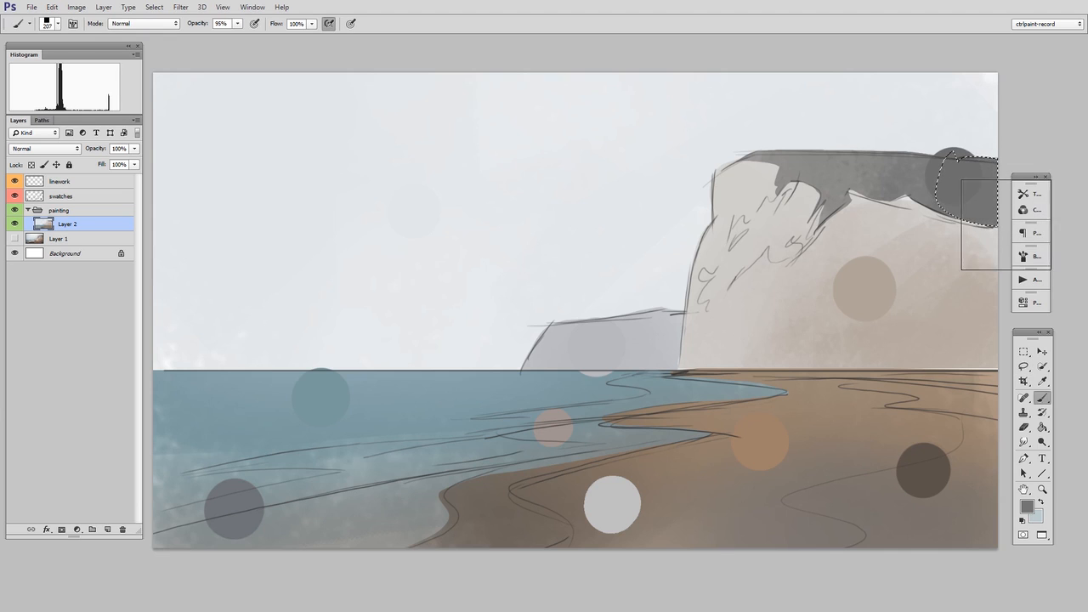
click(1023, 350)
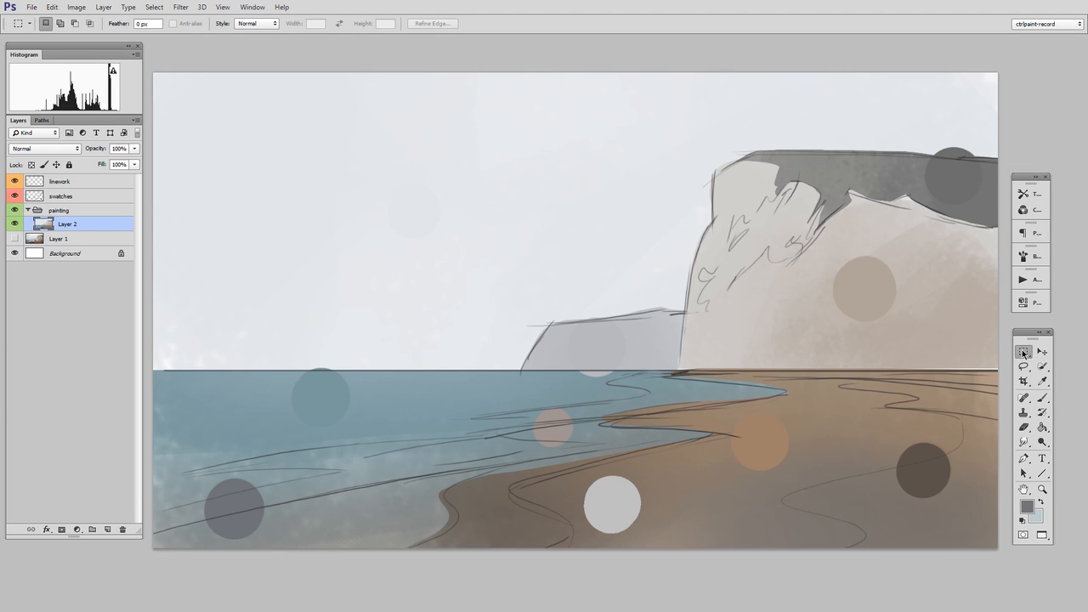
click(1023, 367)
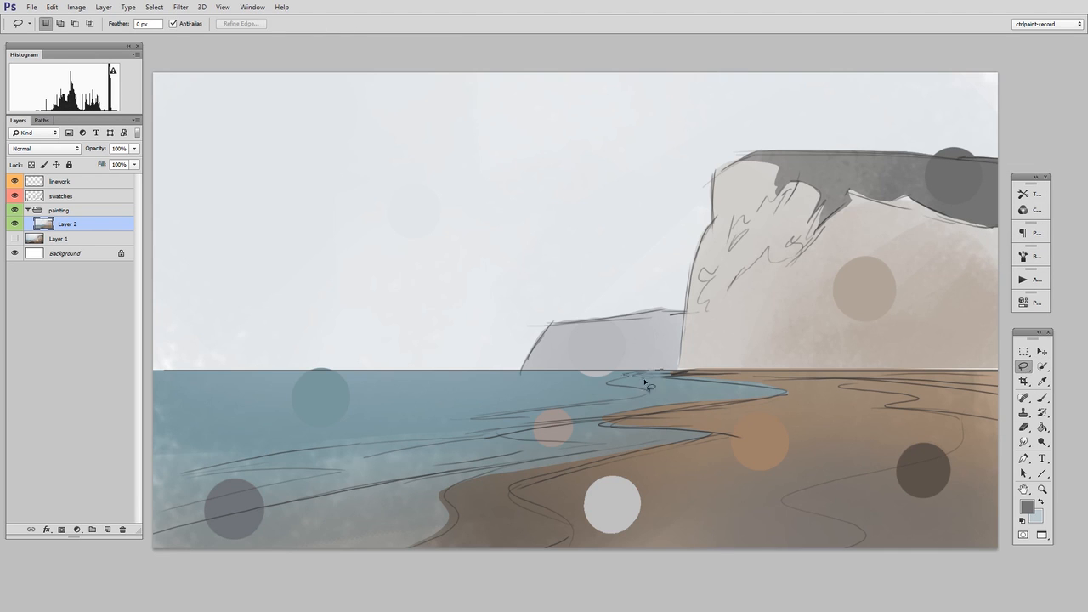
drag(646, 387, 680, 438)
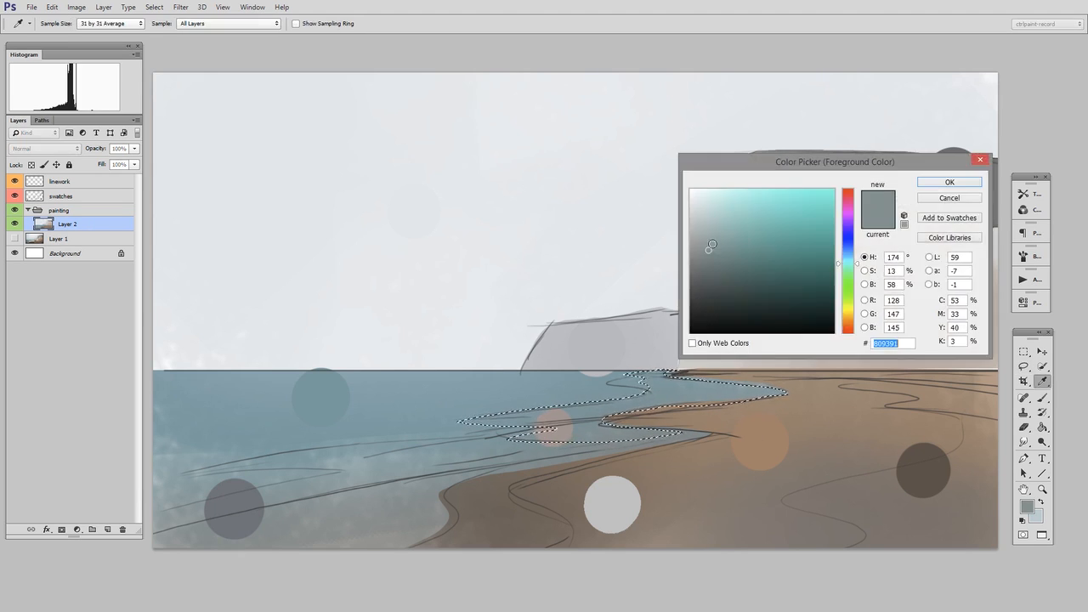
click(949, 182)
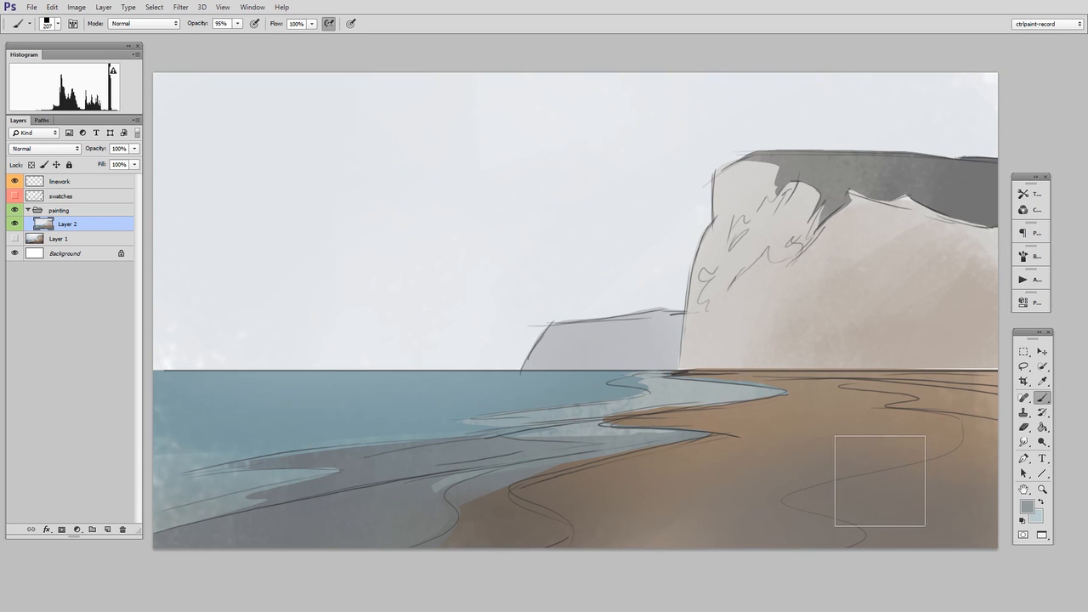
Paint light blue-gray foam streaks and a brown sand band across the beach.
click(1023, 367)
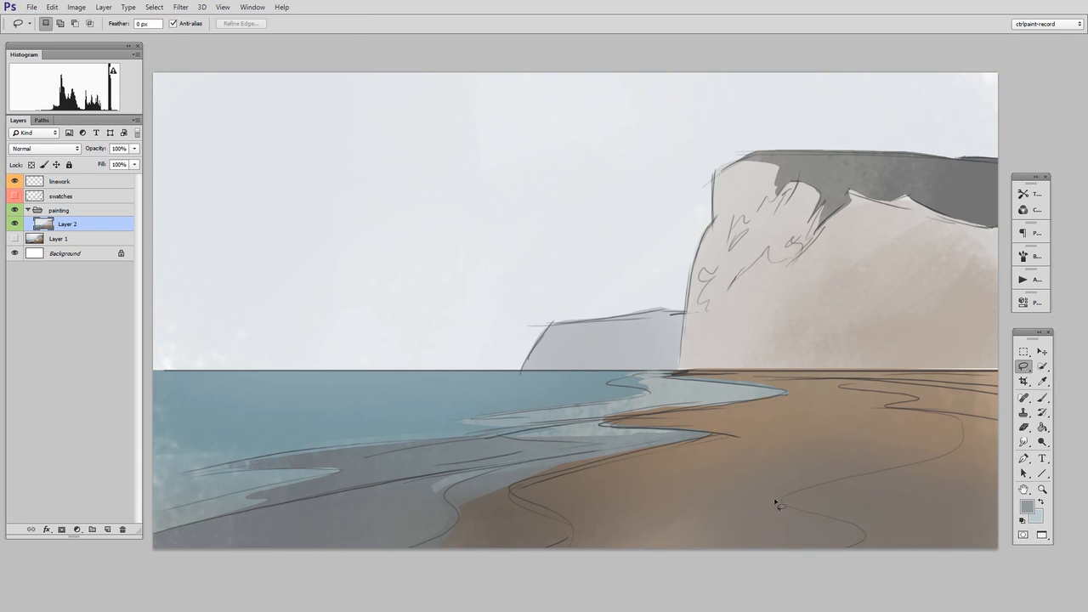
mouse_move(350, 530)
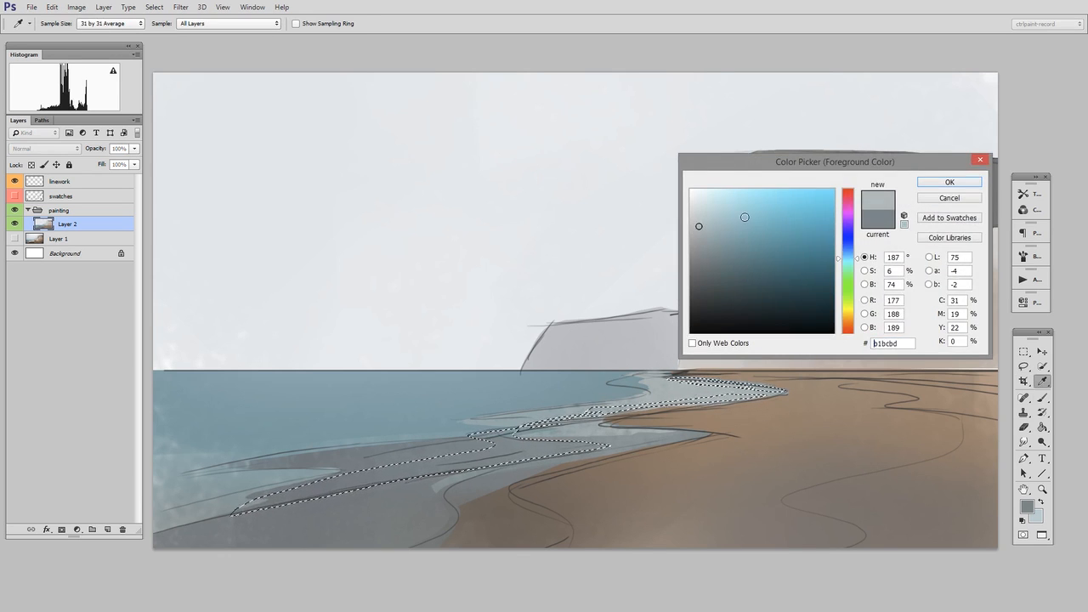
click(948, 182)
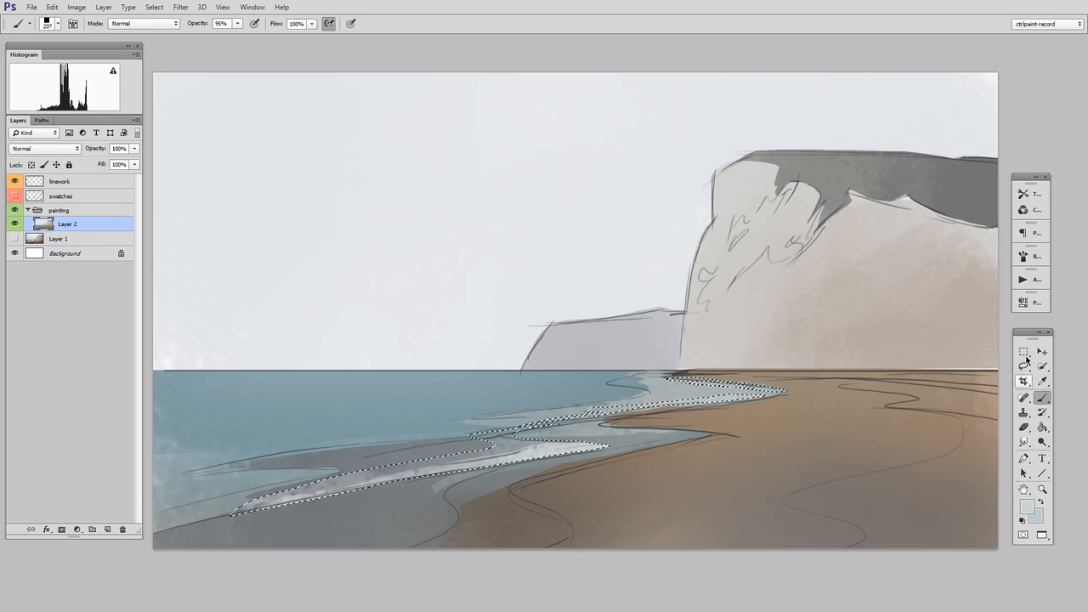
click(1024, 367)
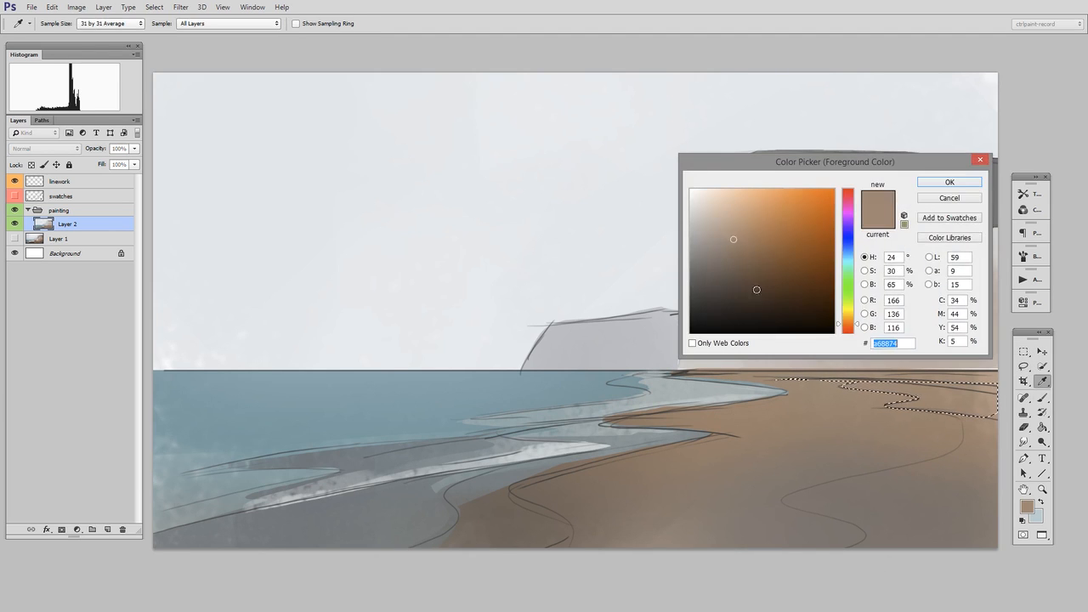
click(948, 182)
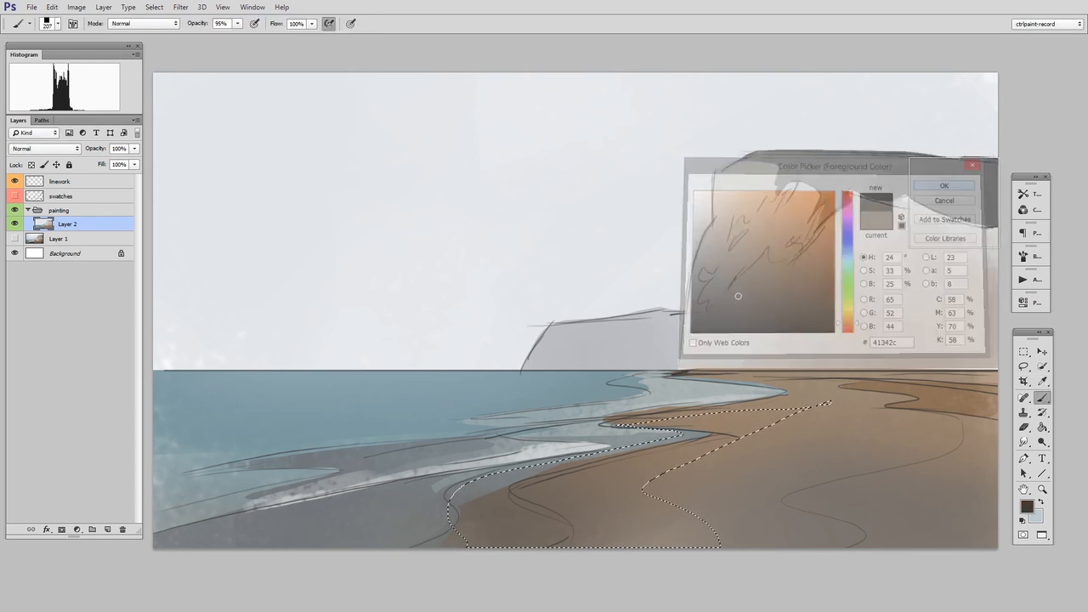
Add a dark brown wet-sand band and a lighter gray-brown sand patch, then deselect.
click(943, 186)
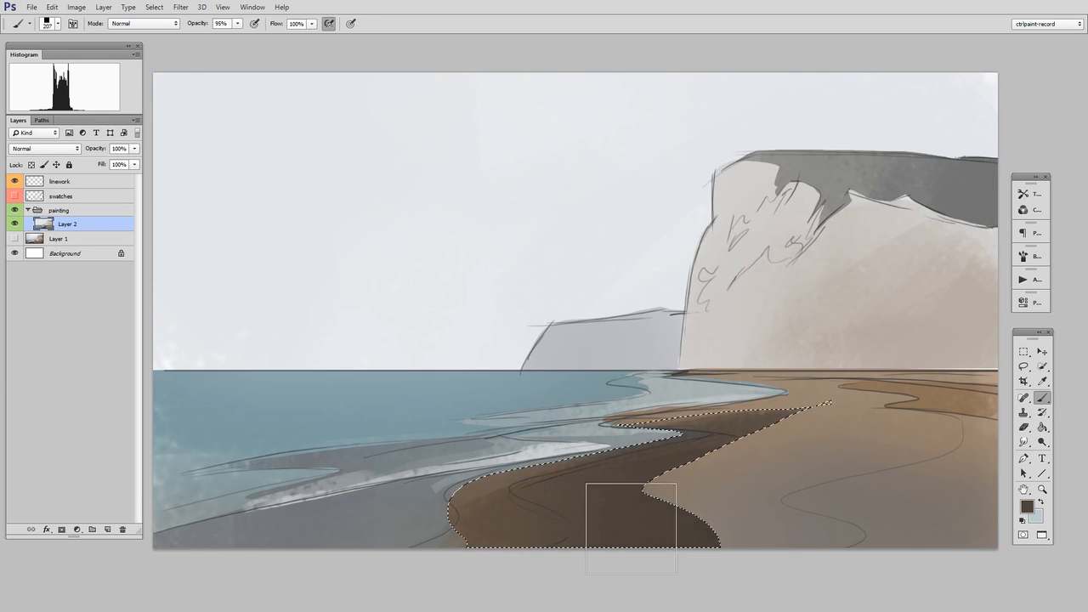
click(1023, 367)
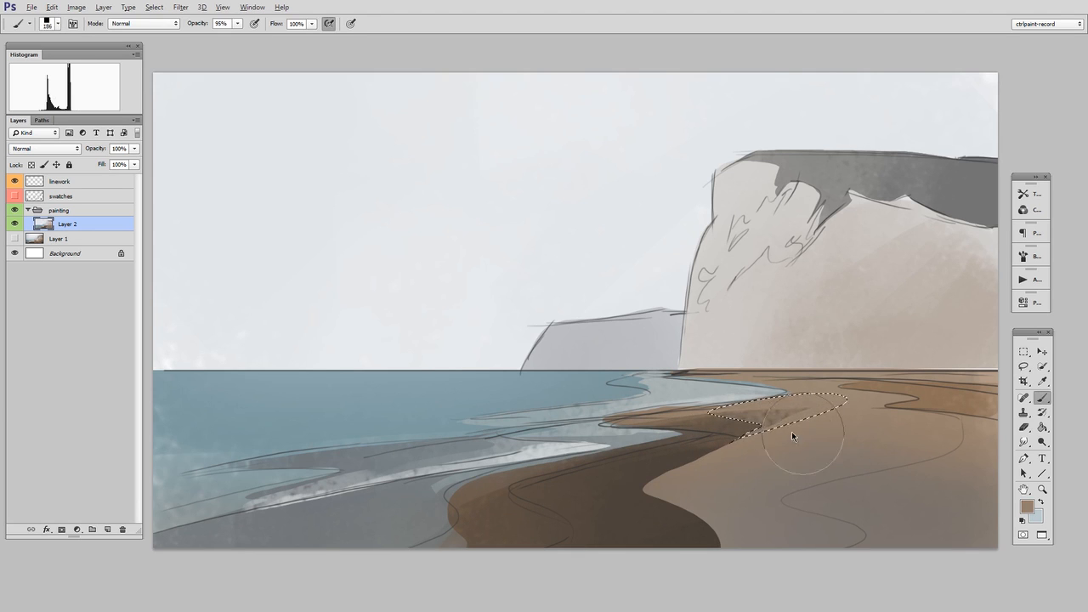
click(1023, 367)
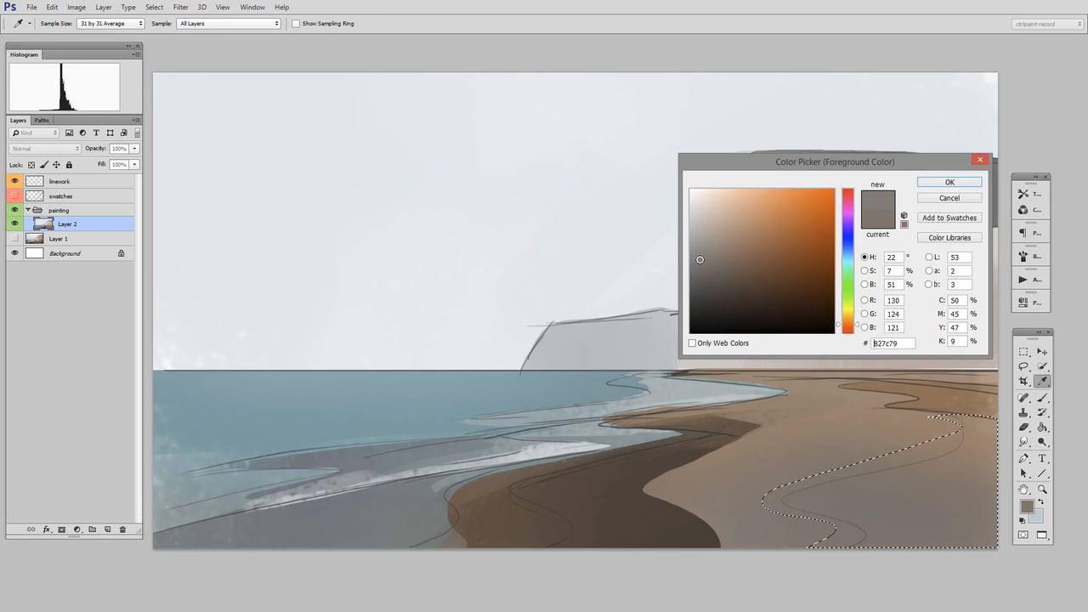
click(949, 182)
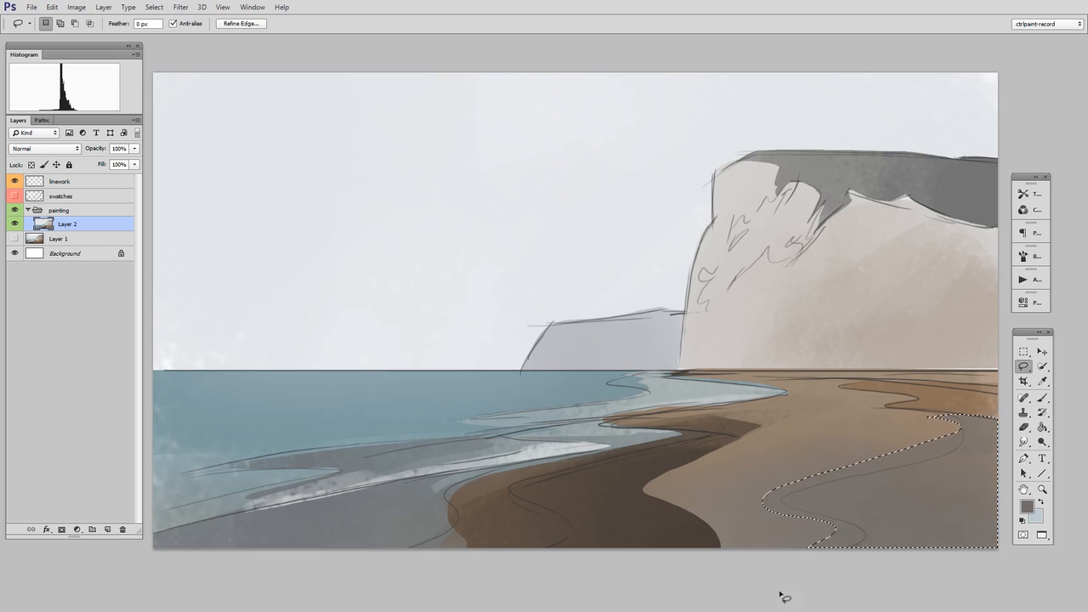
key(ctrl+d)
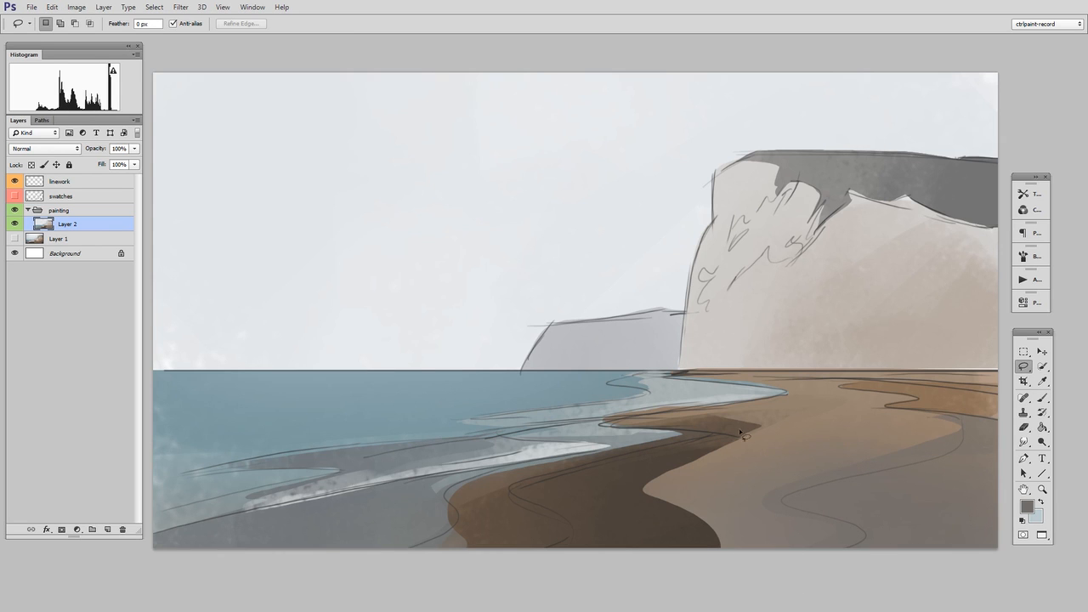
Lasso the sand strip beneath the cliffs and paint it brown.
drag(717, 382, 833, 421)
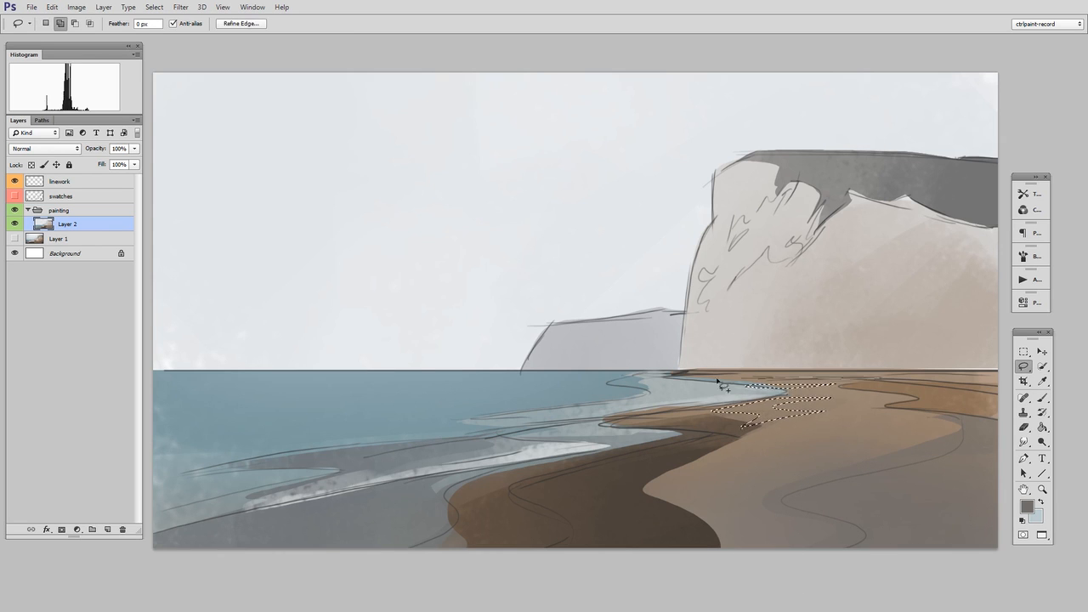
click(1027, 507)
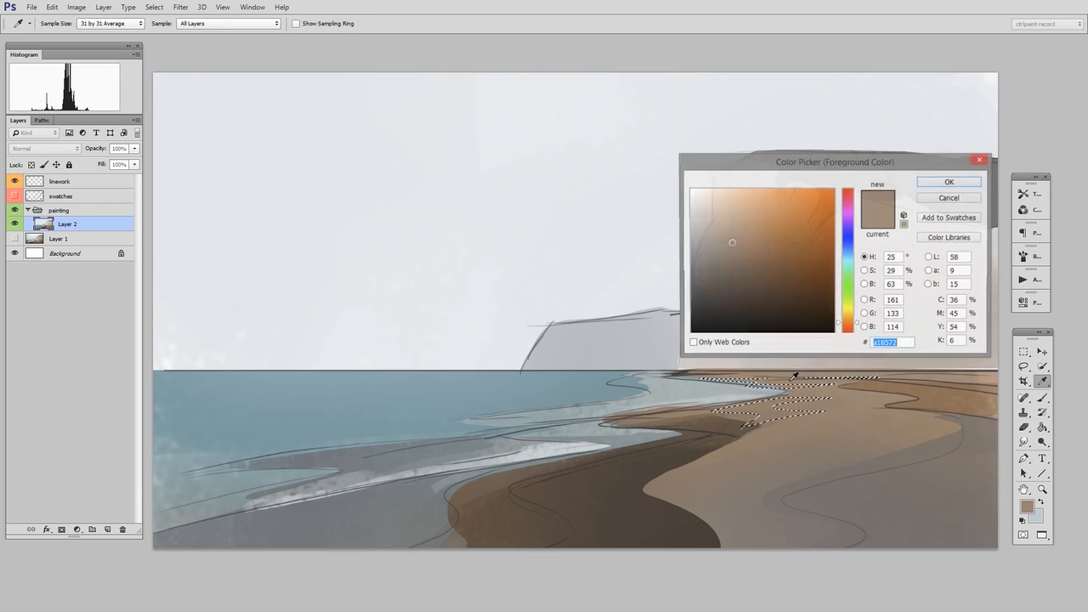
click(948, 182)
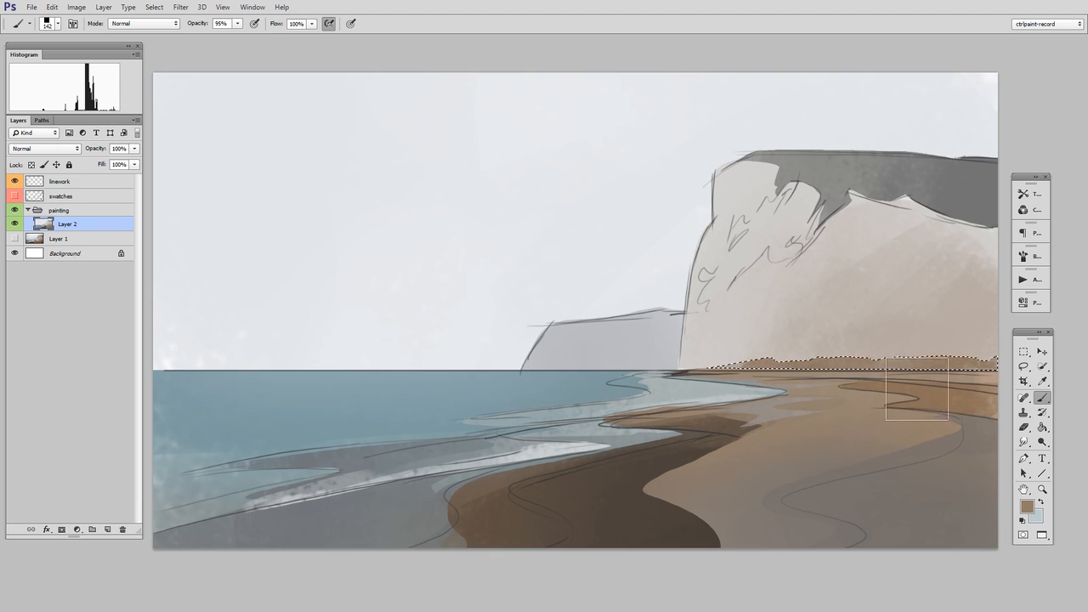
click(1024, 367)
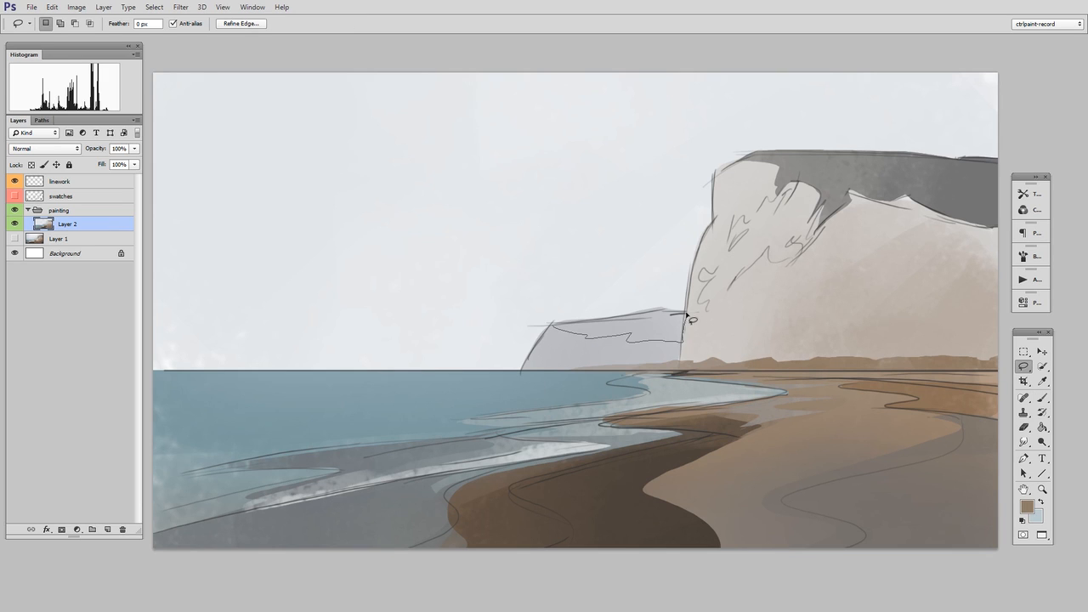
Tint the distant cliff pale gray and lower the lineart layer opacity to about 28%.
click(1030, 507)
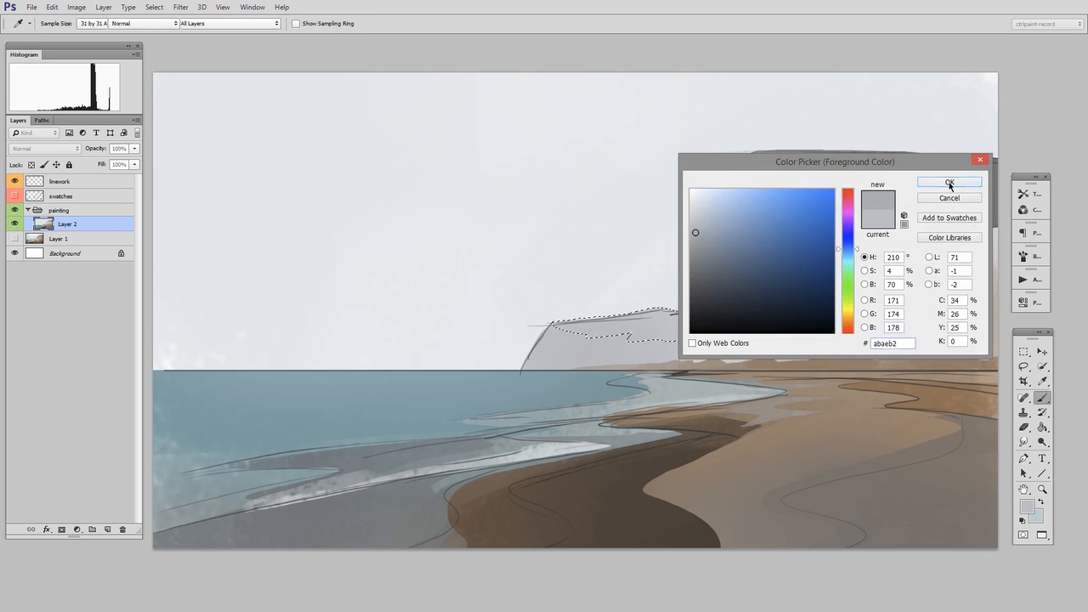
click(948, 183)
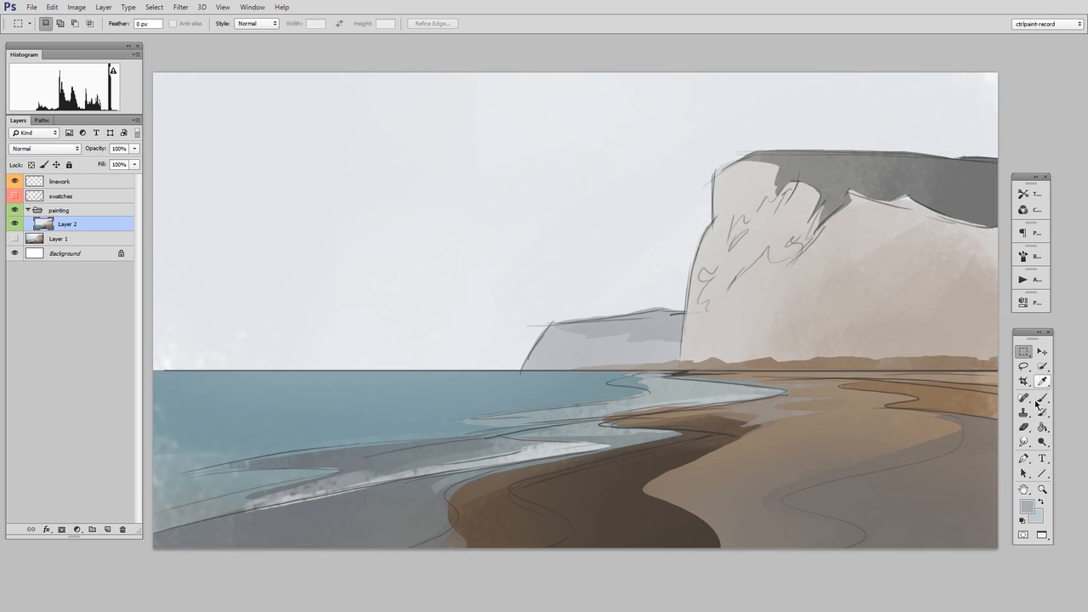
click(60, 180)
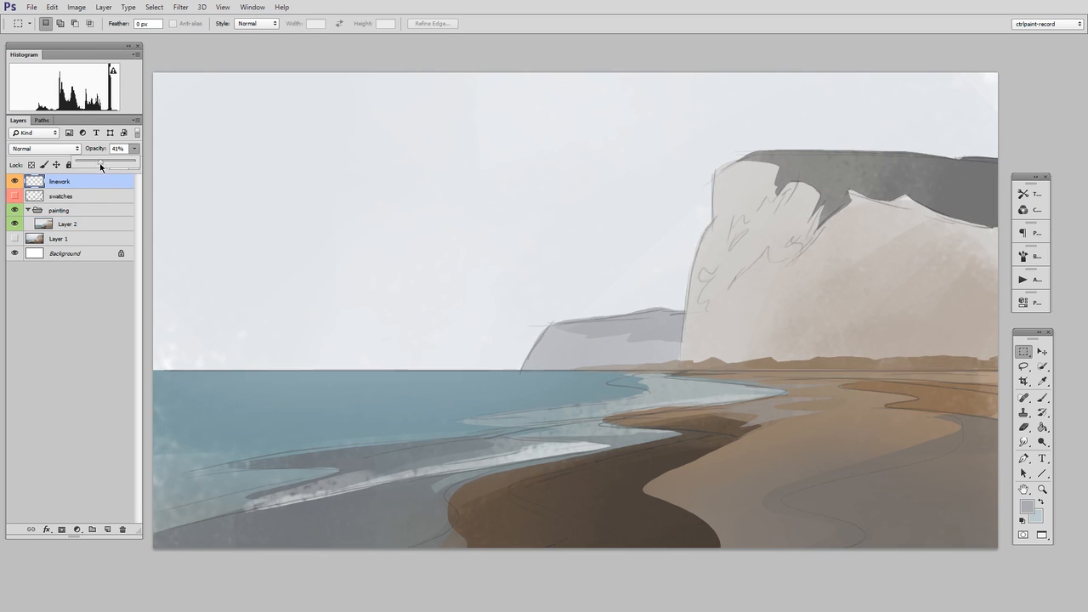
drag(102, 163, 98, 163)
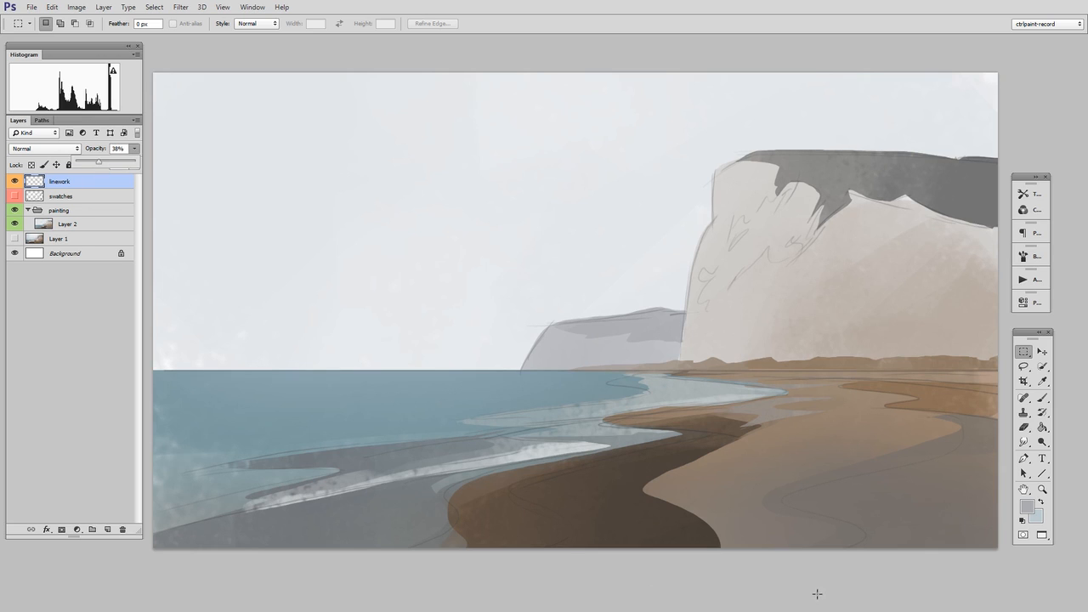